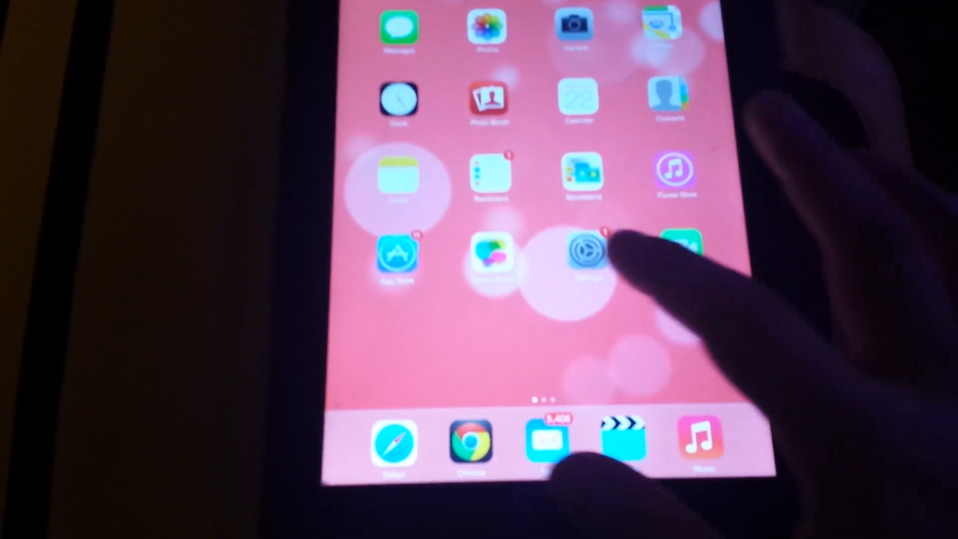
Step: Launch the Settings app from the iPad Home Screen
{"action": "left_click", "coordinate": [583, 250]}
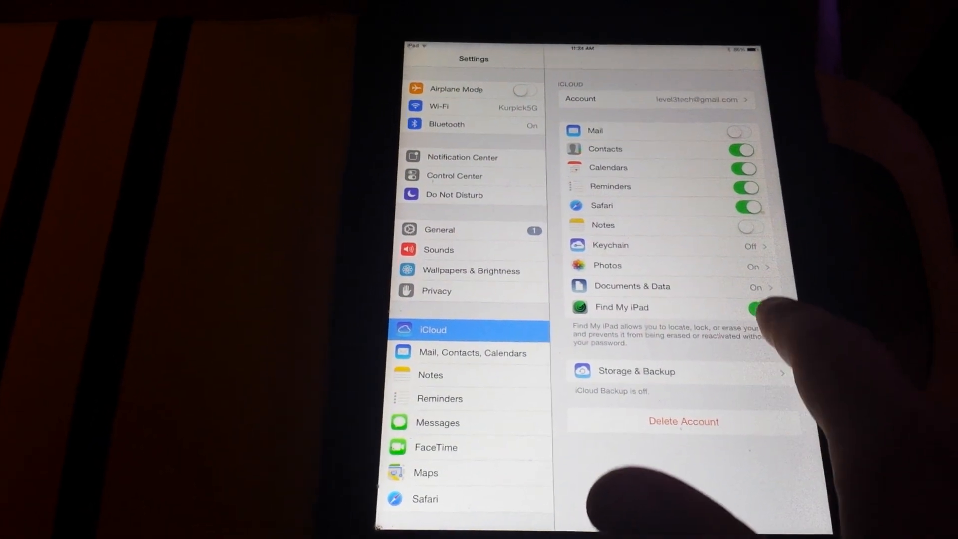
Step: Go to the iCloud page and open the signed-in Account details
{"action": "left_click", "coordinate": [753, 309]}
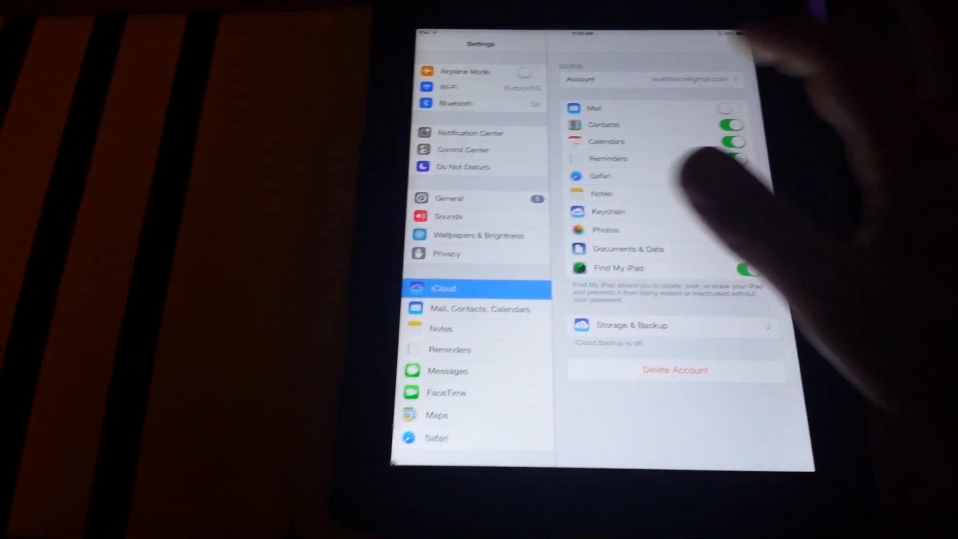
{"action": "left_click", "coordinate": [651, 79]}
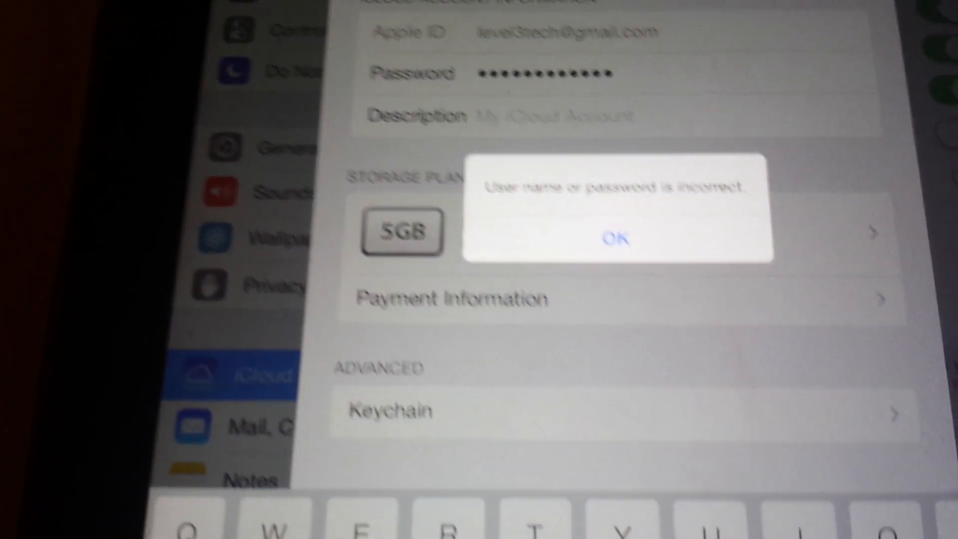
Step: Dismiss the 'User name or password is incorrect' alert with OK
{"action": "left_click", "coordinate": [618, 238]}
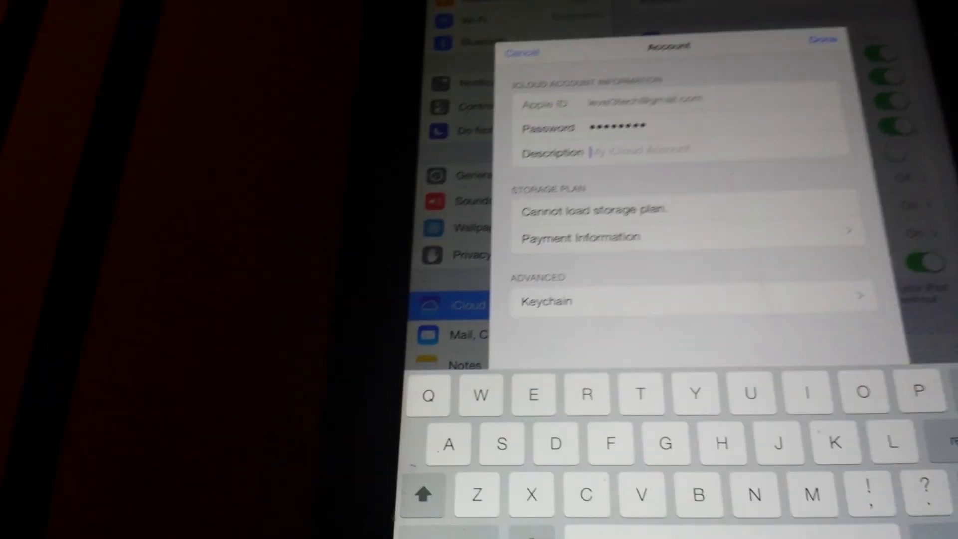
Step: Enter 'Dghgcncgncn' as the iCloud account description
{"action": "type", "text": "Dghgcncgncn"}
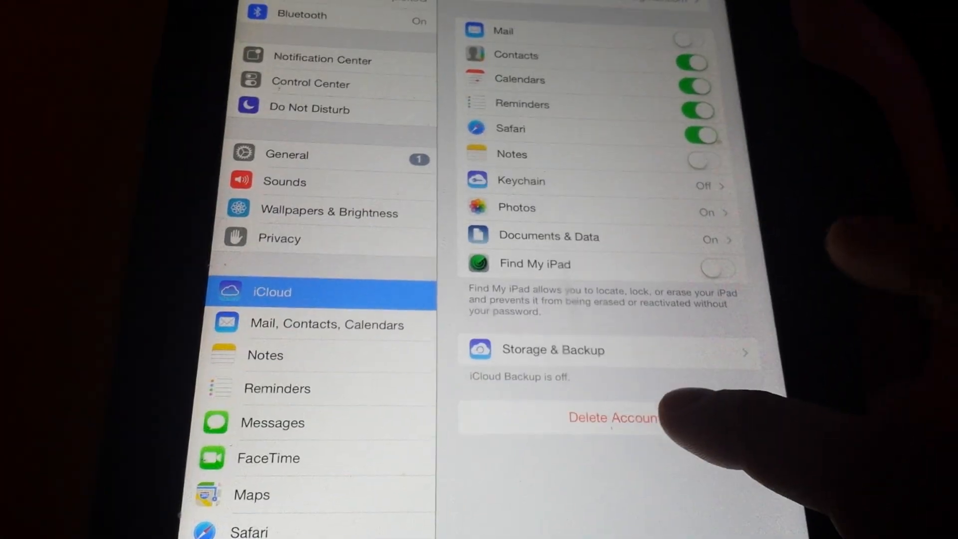
Step: Delete the iCloud account, confirm deletion, and answer the Safari data prompt
{"action": "left_click", "coordinate": [610, 418]}
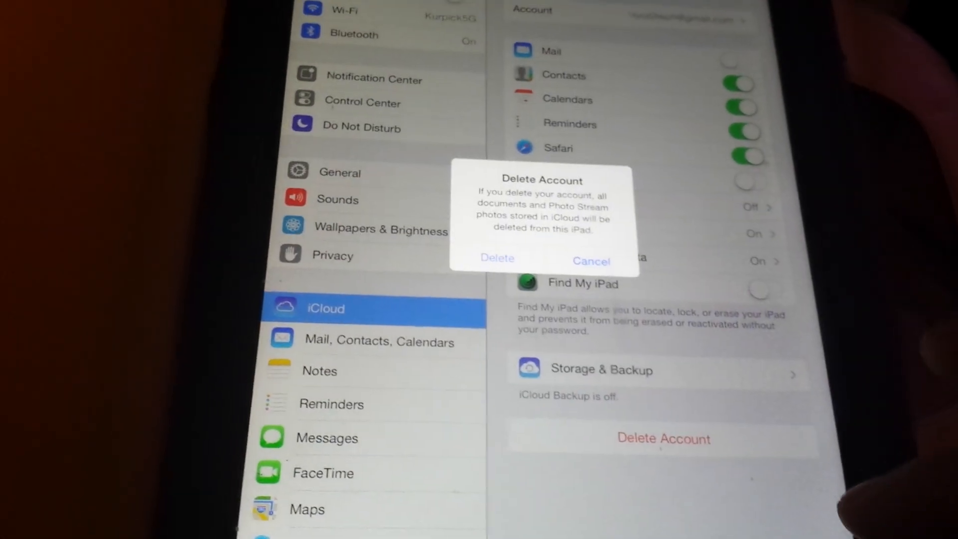
{"action": "left_click", "coordinate": [591, 261]}
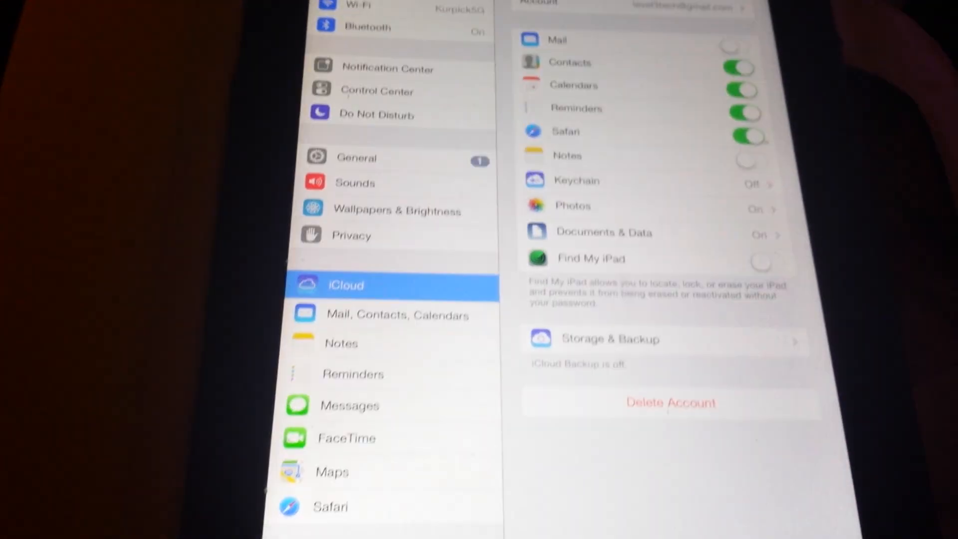
{"action": "left_click", "coordinate": [747, 136]}
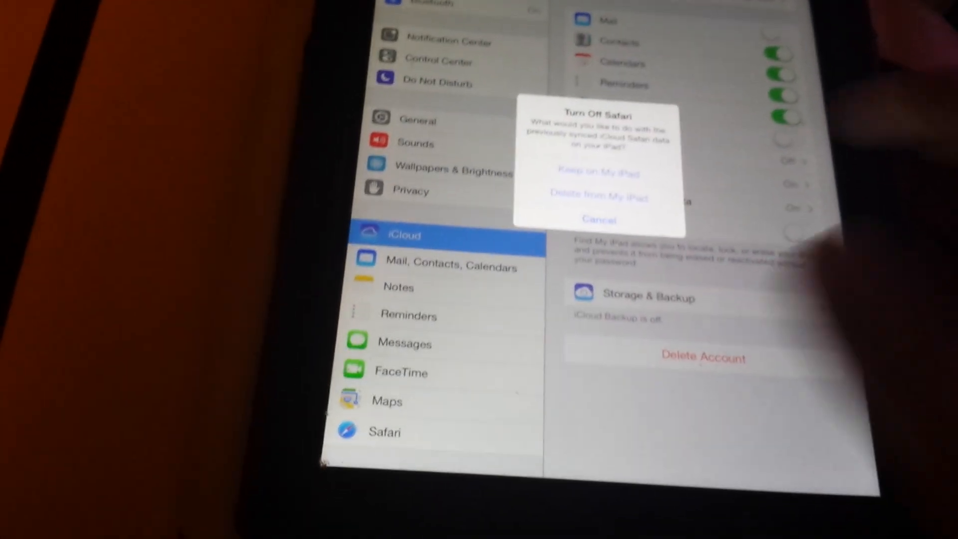
{"action": "left_click", "coordinate": [599, 174]}
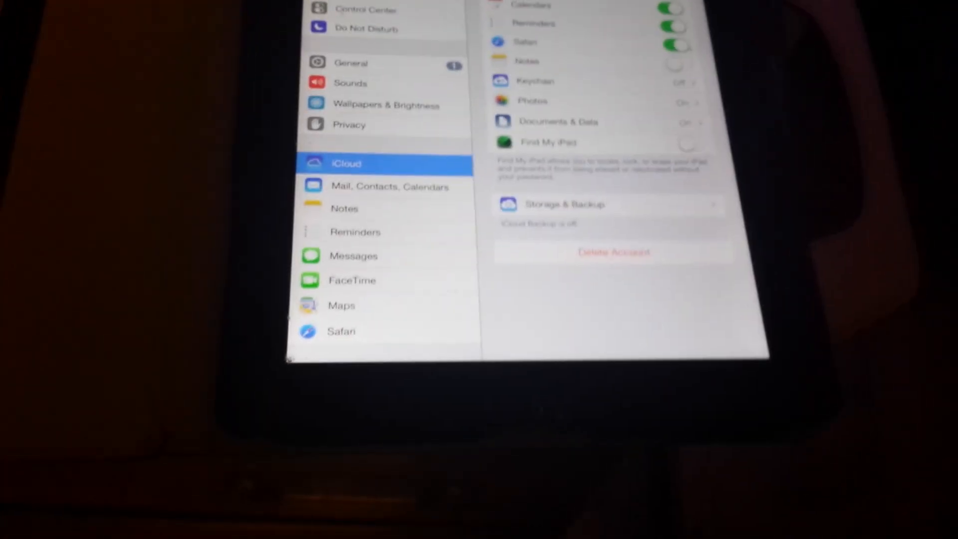